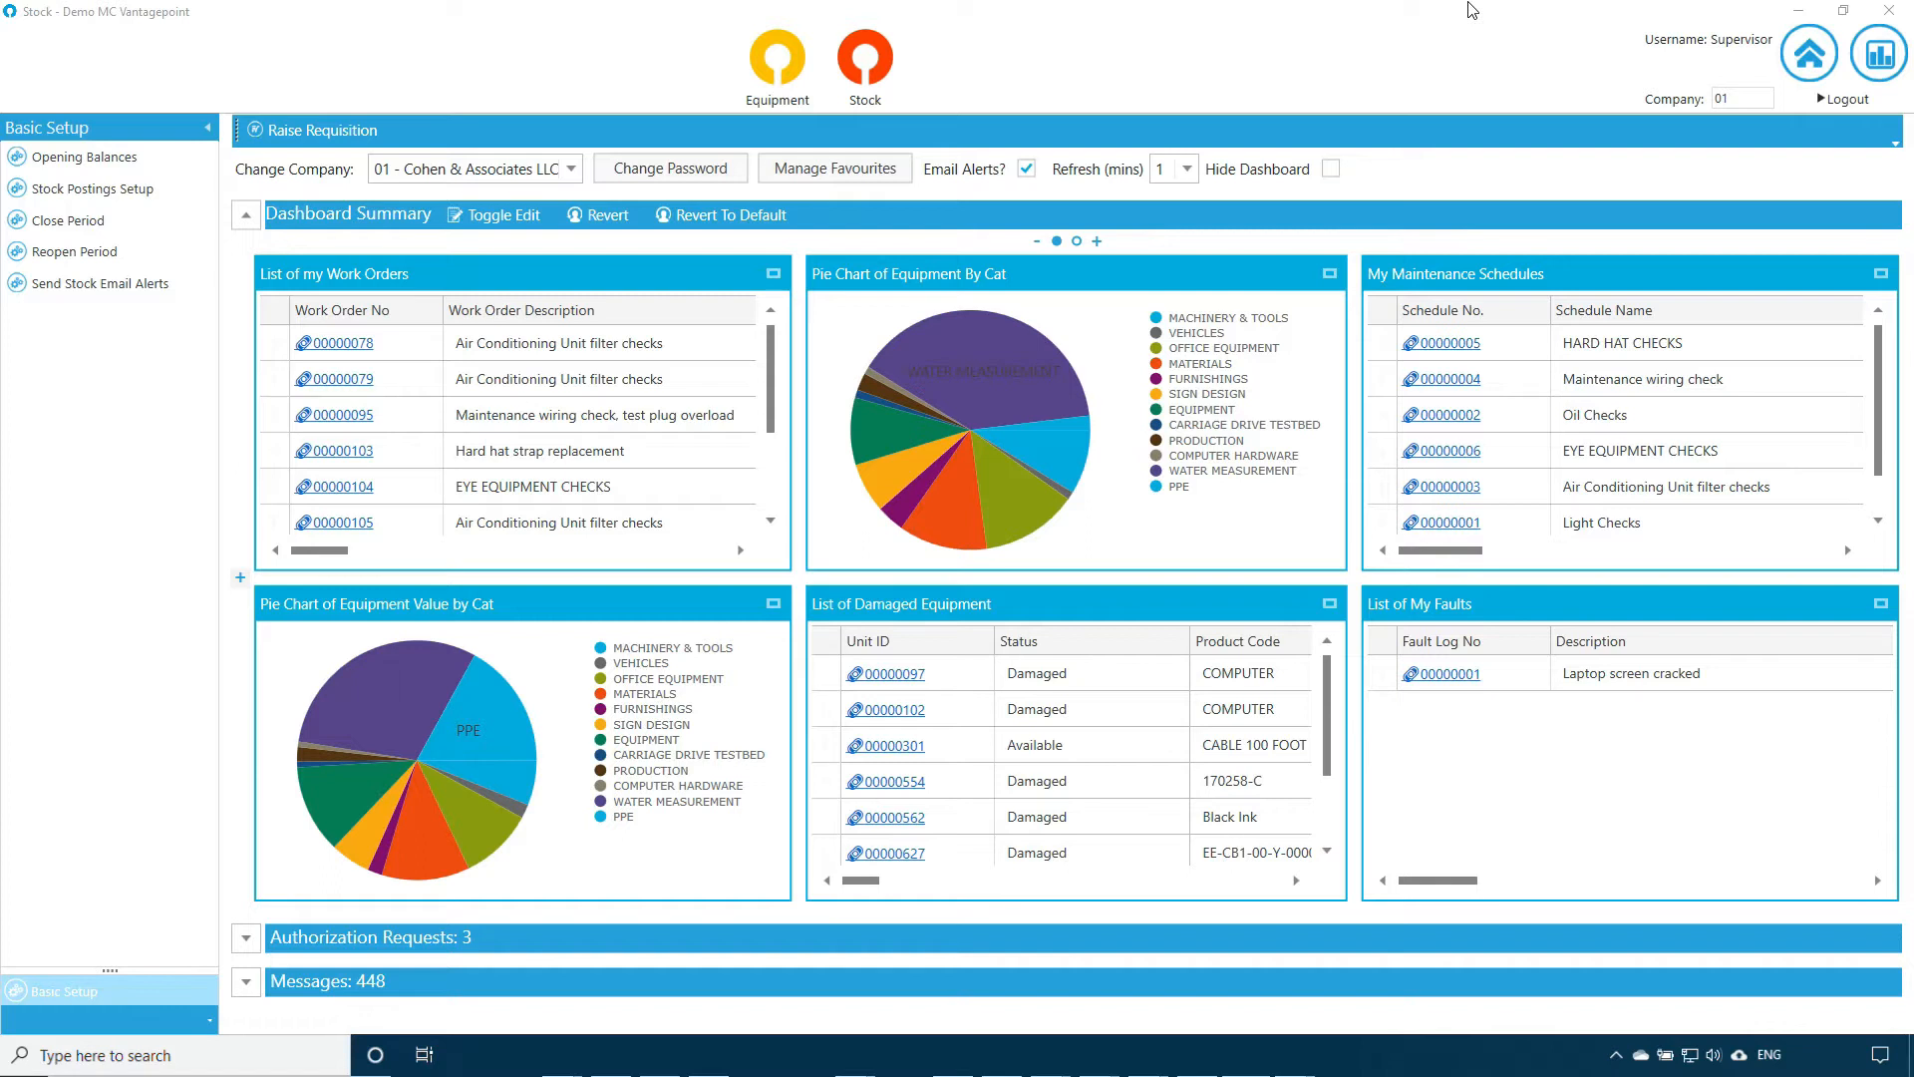
{"action": "mouse_move", "coordinate": [667, 290]}
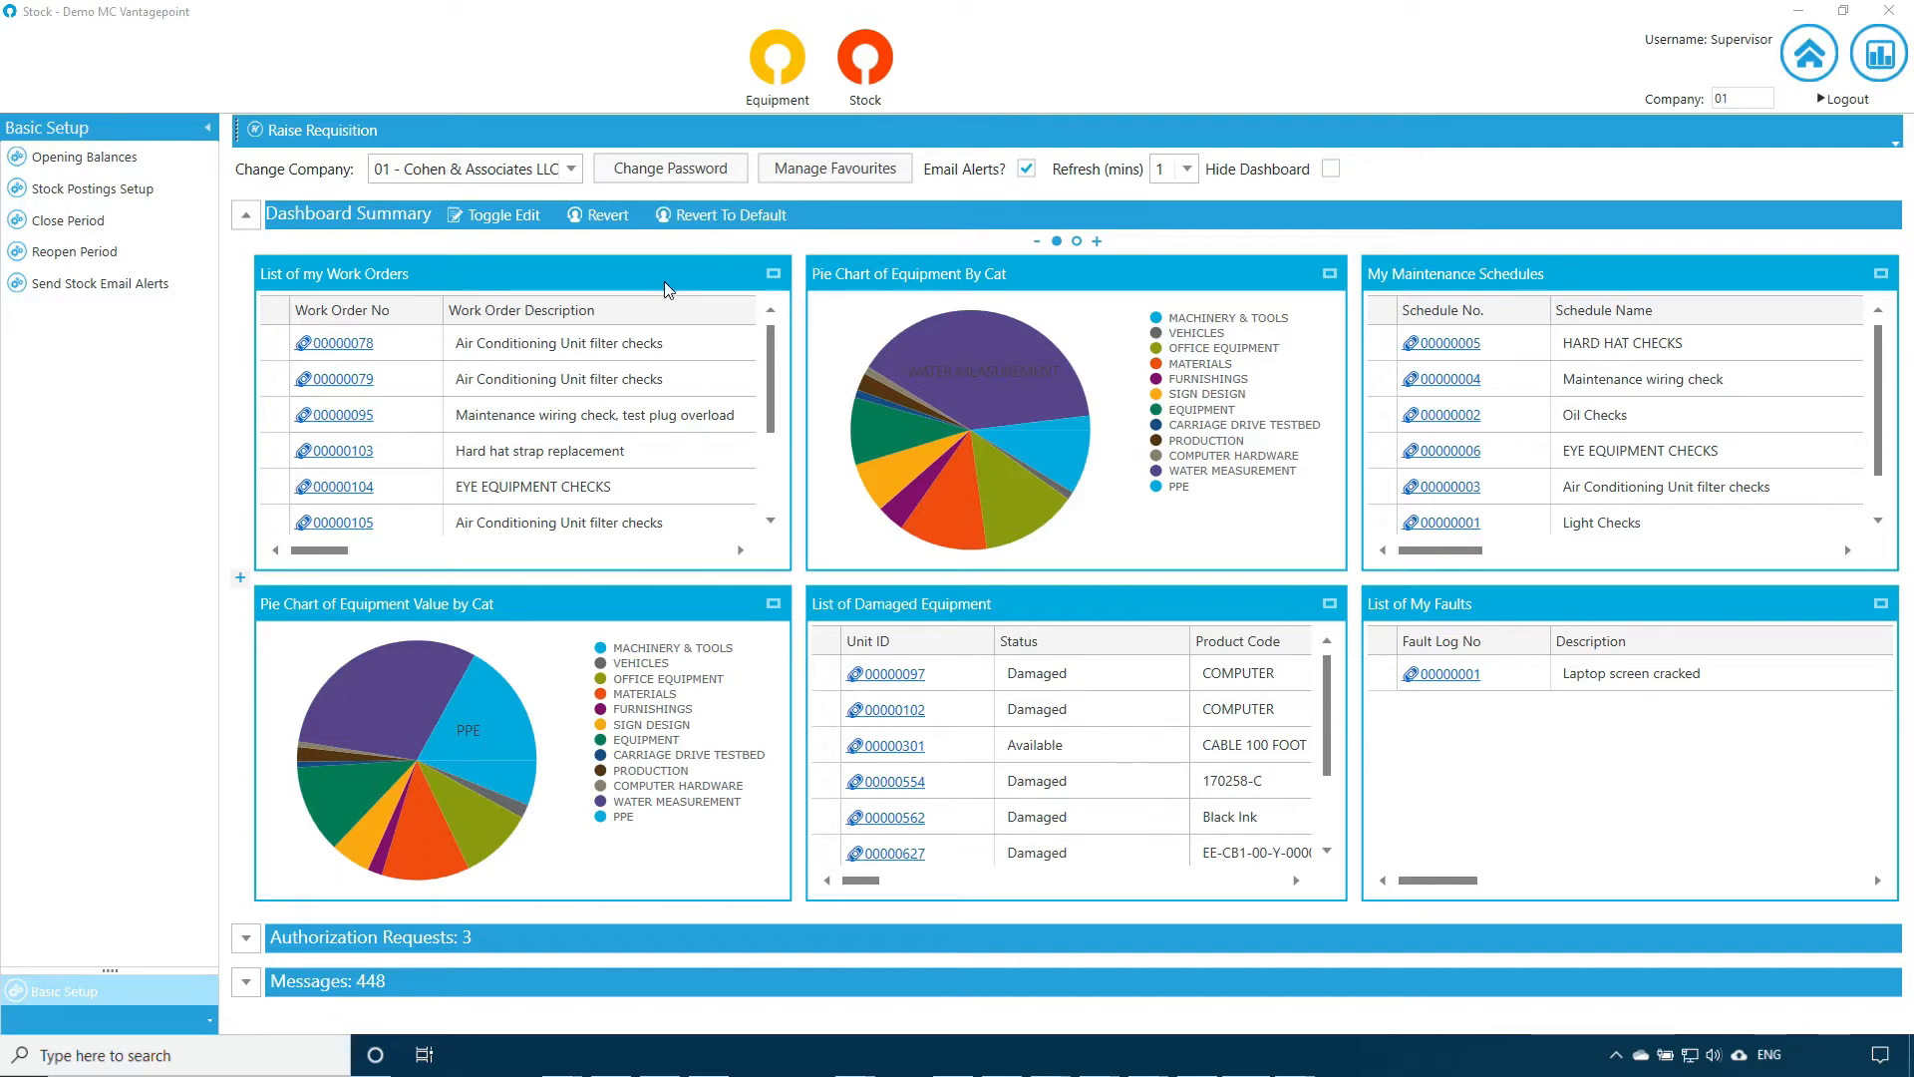
{"action": "mouse_move", "coordinate": [1084, 275]}
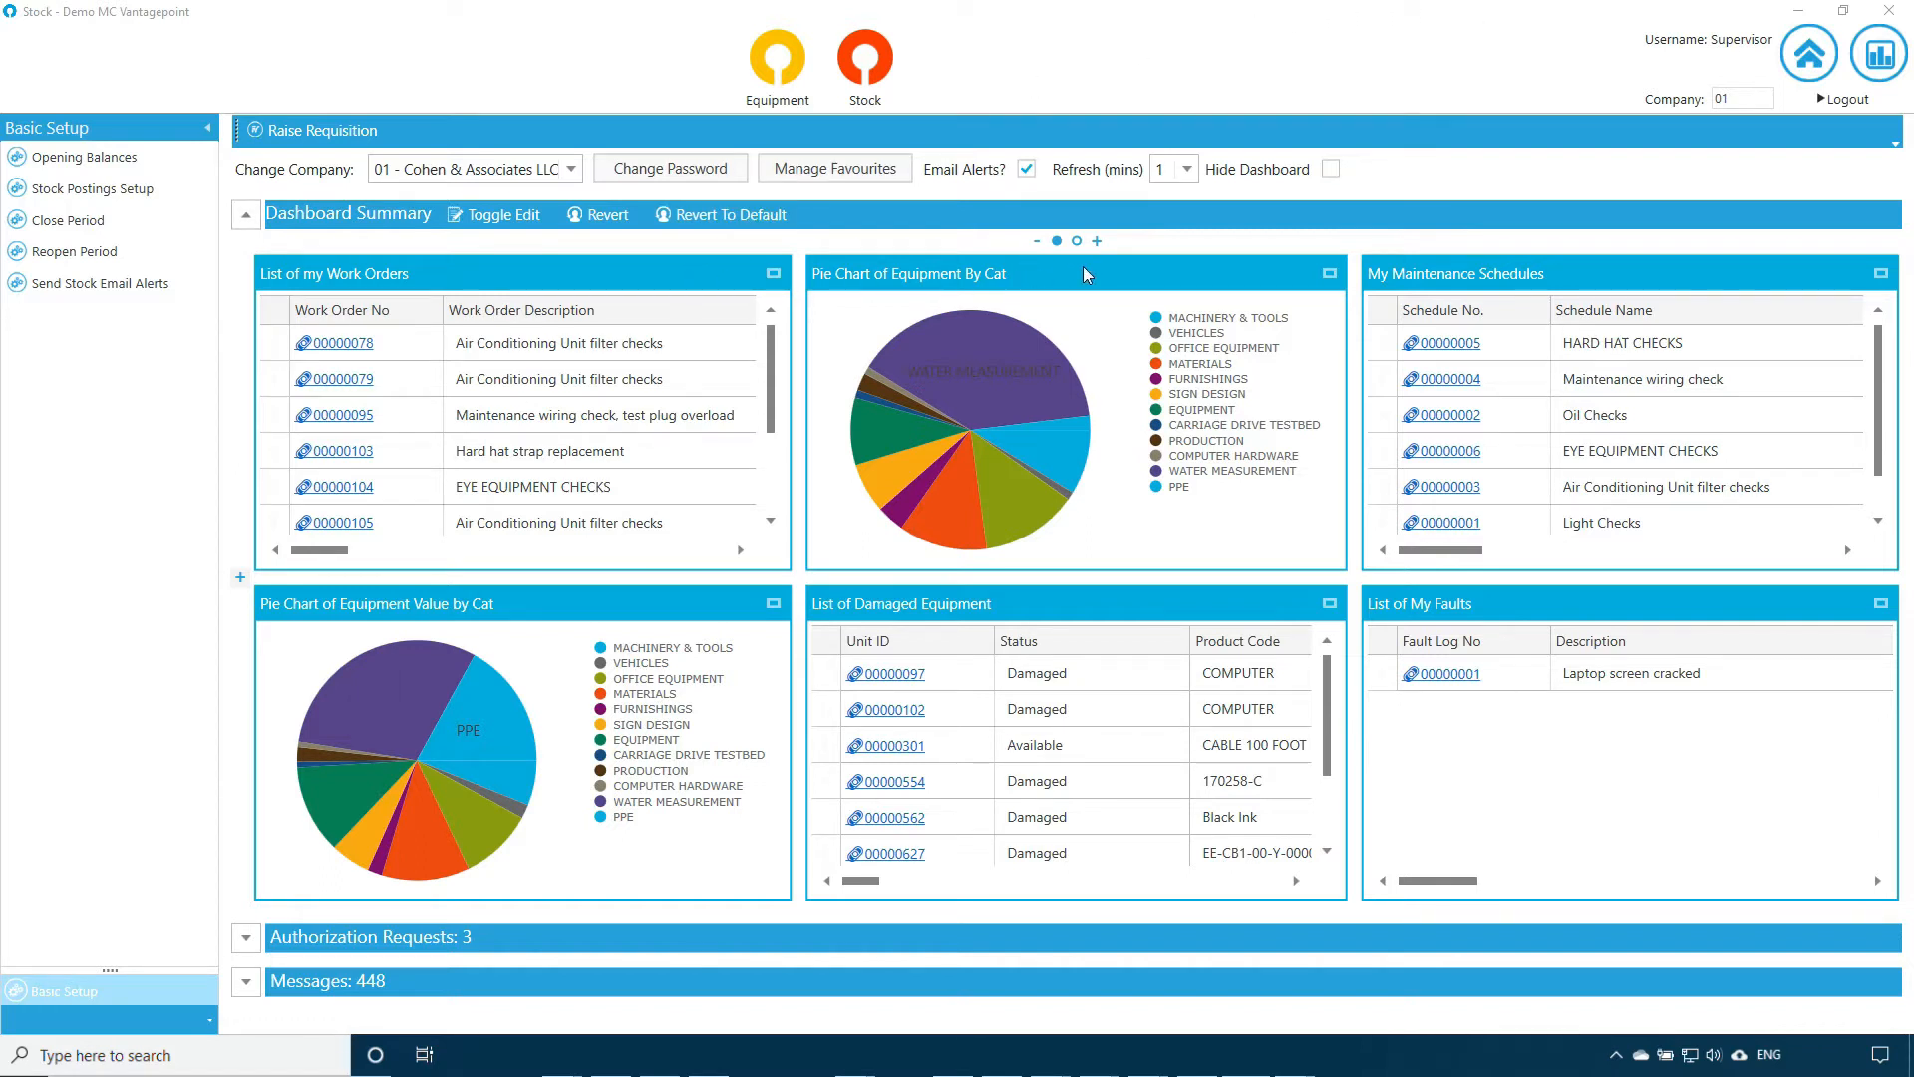
Step: Move the Equipment By Cat pie chart ahead of the My Work Orders list panel
{"action": "left_click", "coordinate": [1330, 273]}
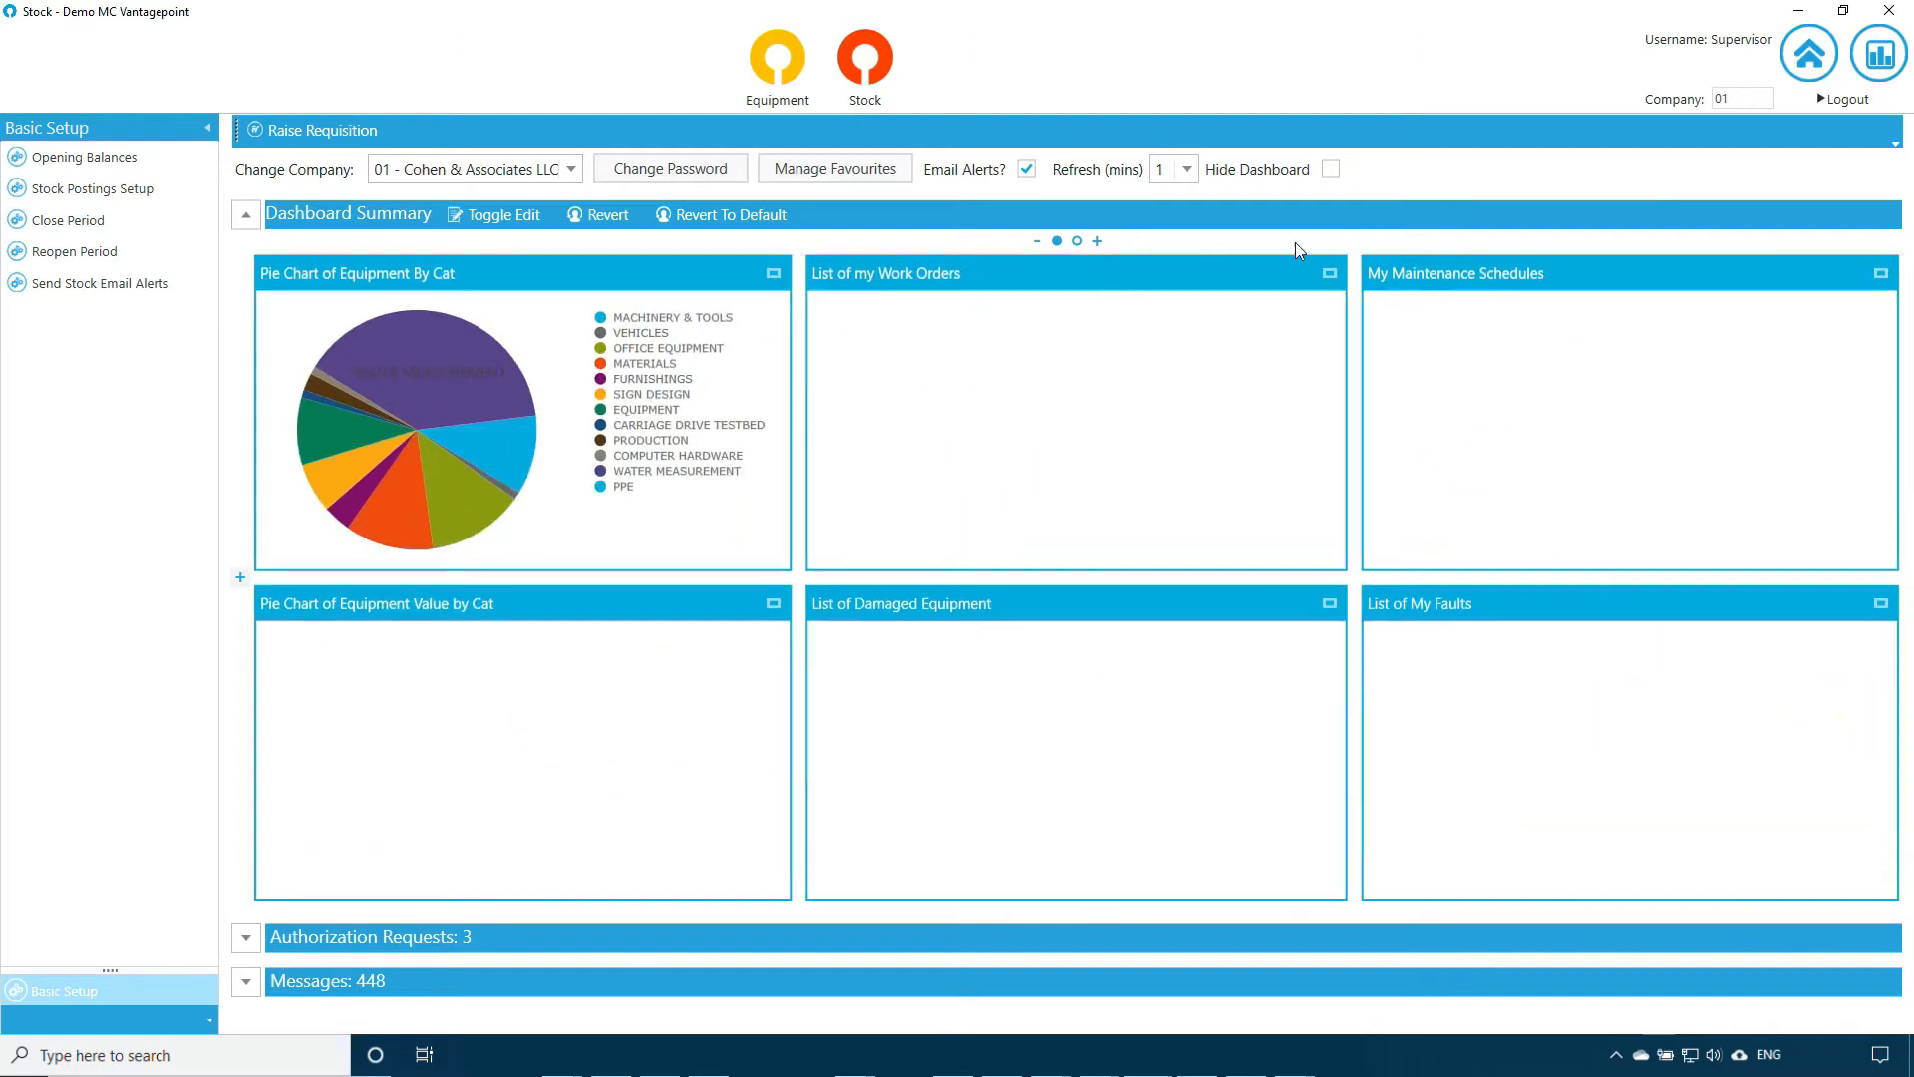
Step: Switch to the second dashboard page with the Equipment by Product chart and My Equipment list
{"action": "left_click", "coordinate": [1075, 241]}
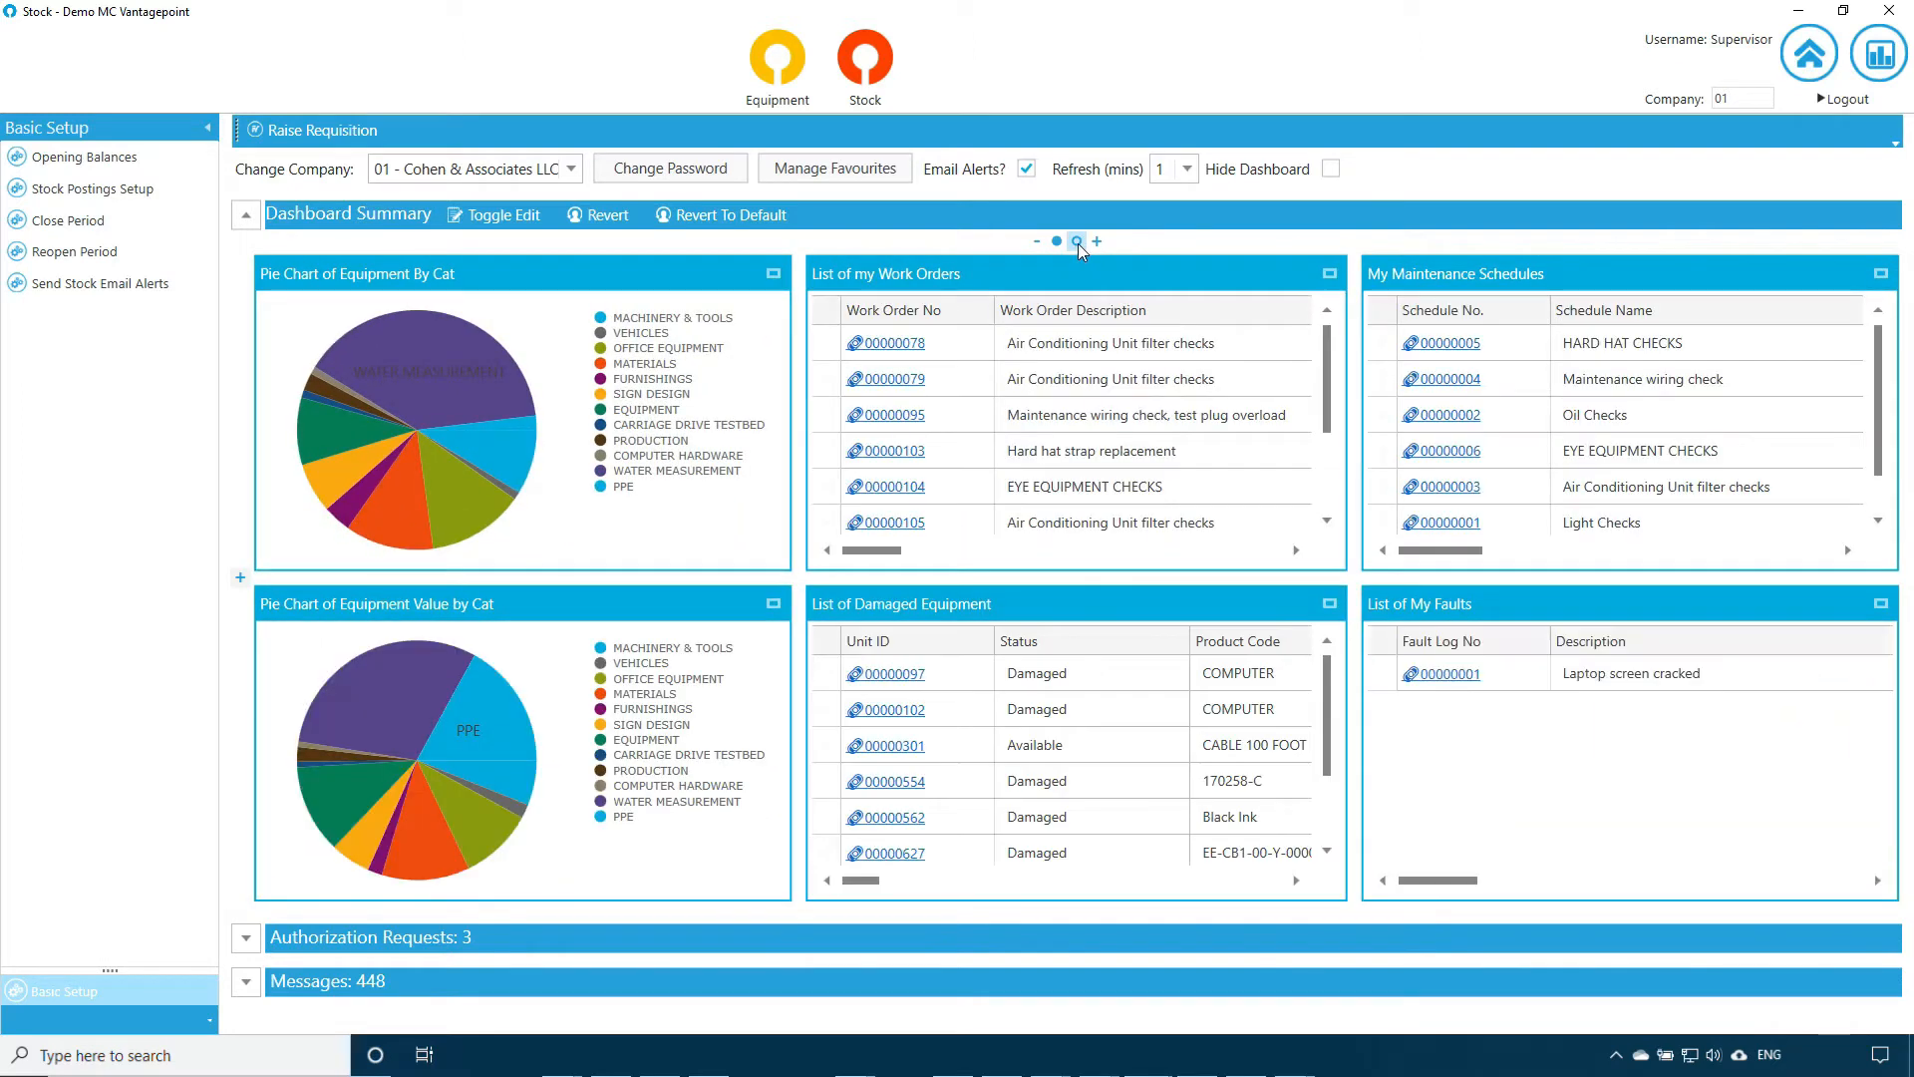
{"action": "left_click", "coordinate": [1075, 241]}
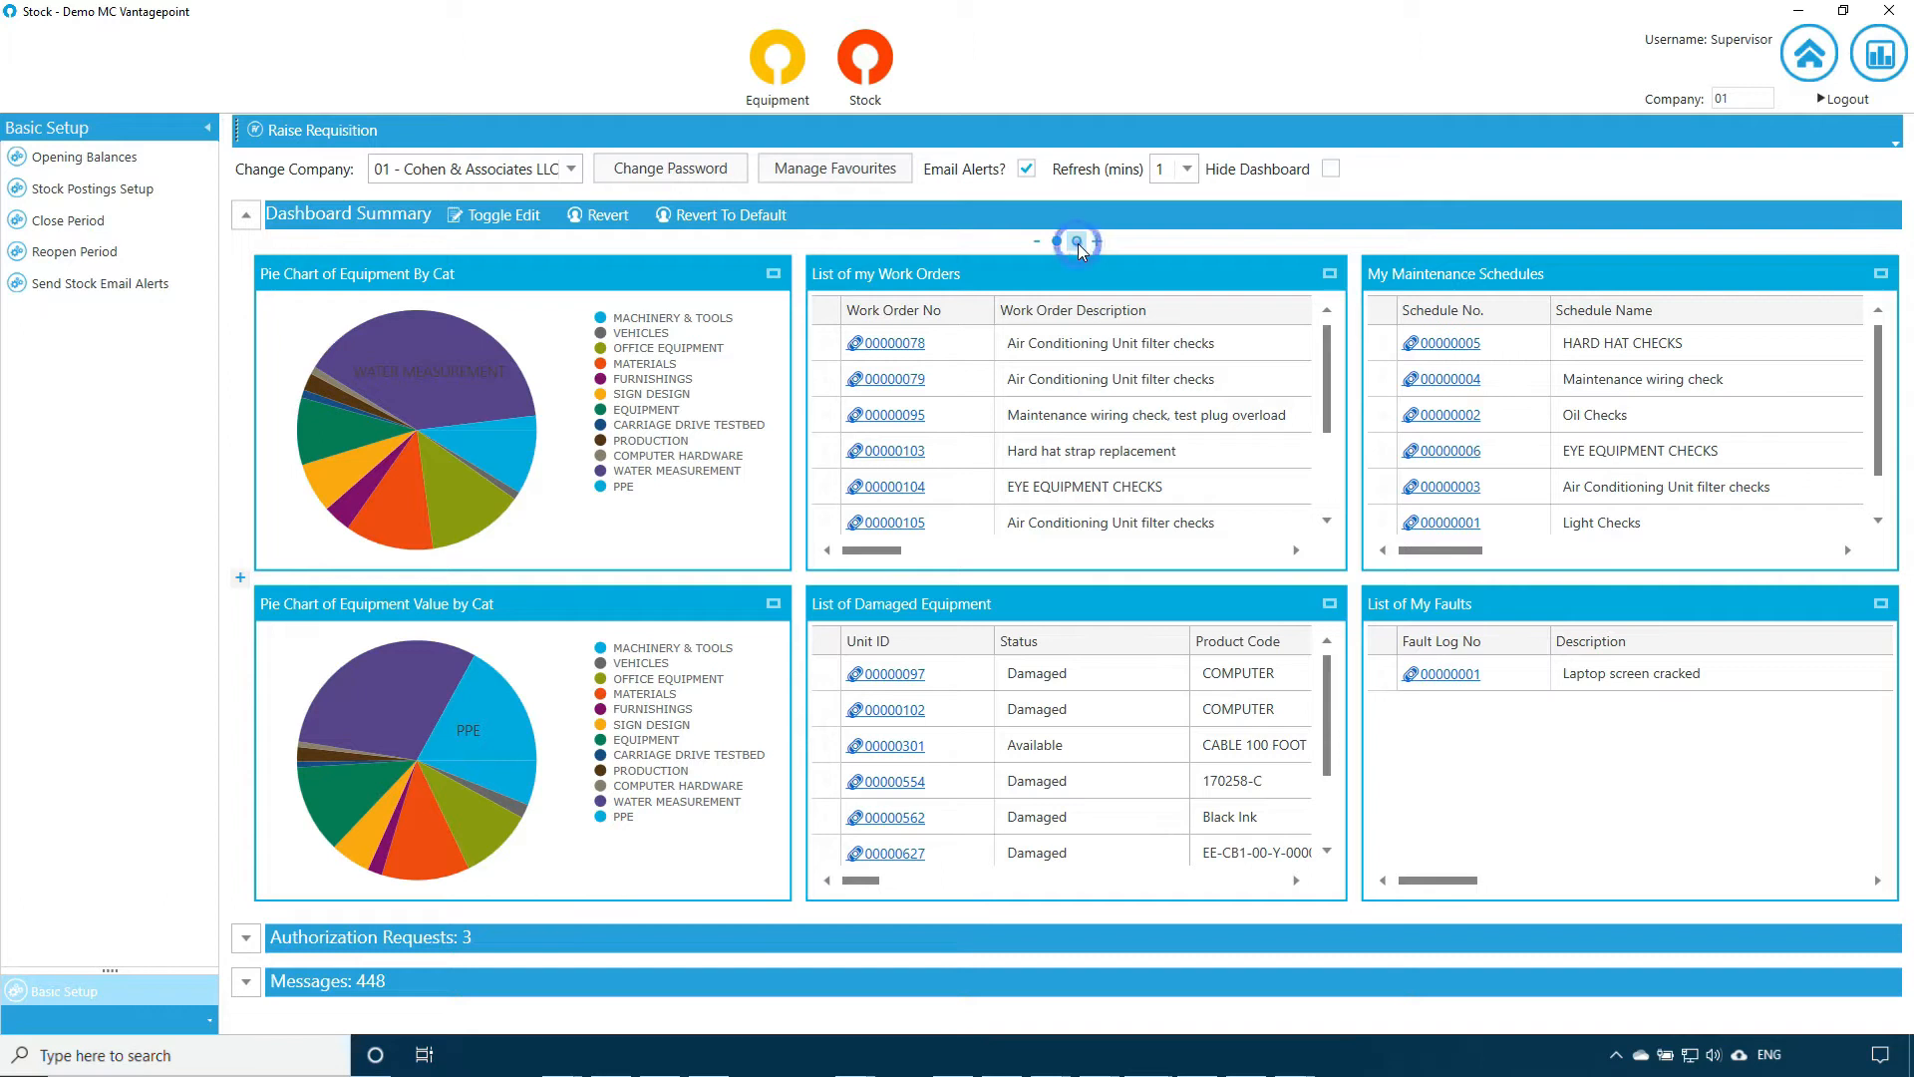
{"action": "left_click", "coordinate": [1077, 241]}
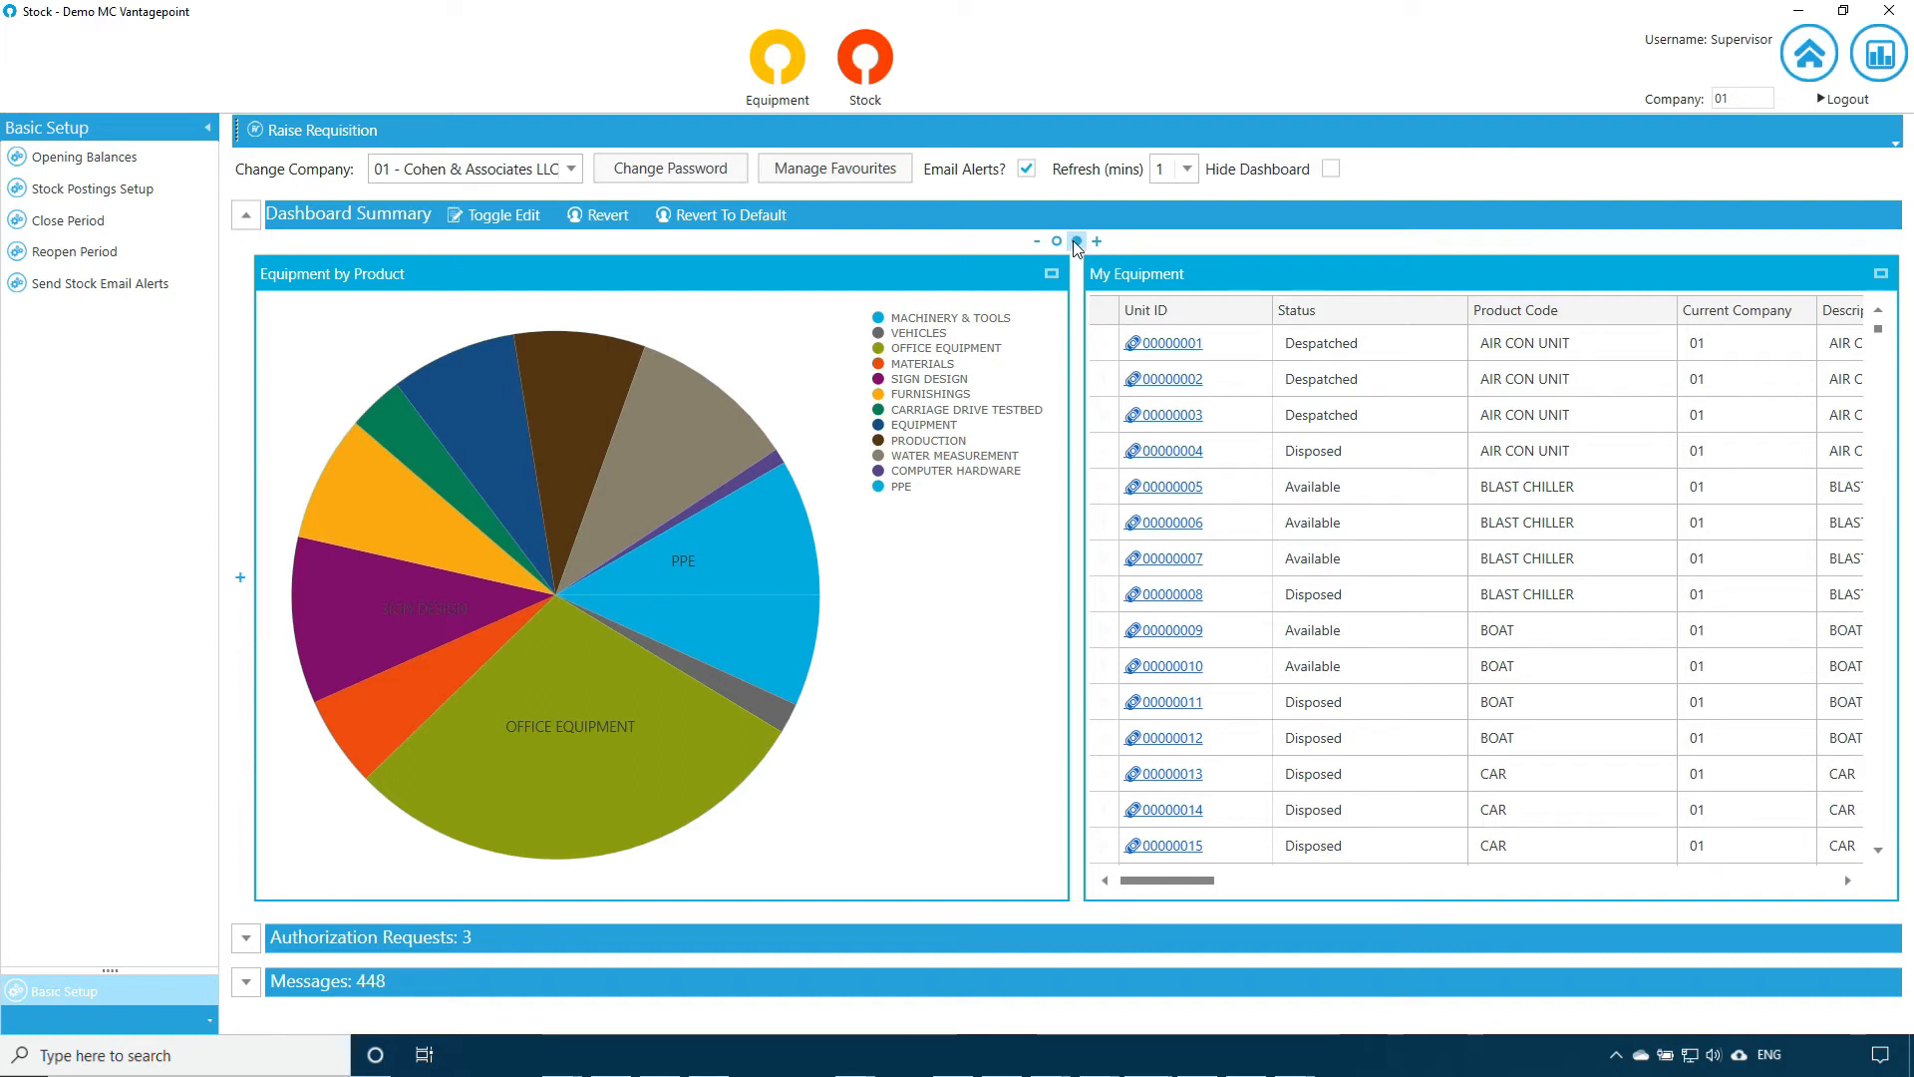
Step: Add a third, empty report panel beside My Equipment
{"action": "left_click", "coordinate": [1094, 241]}
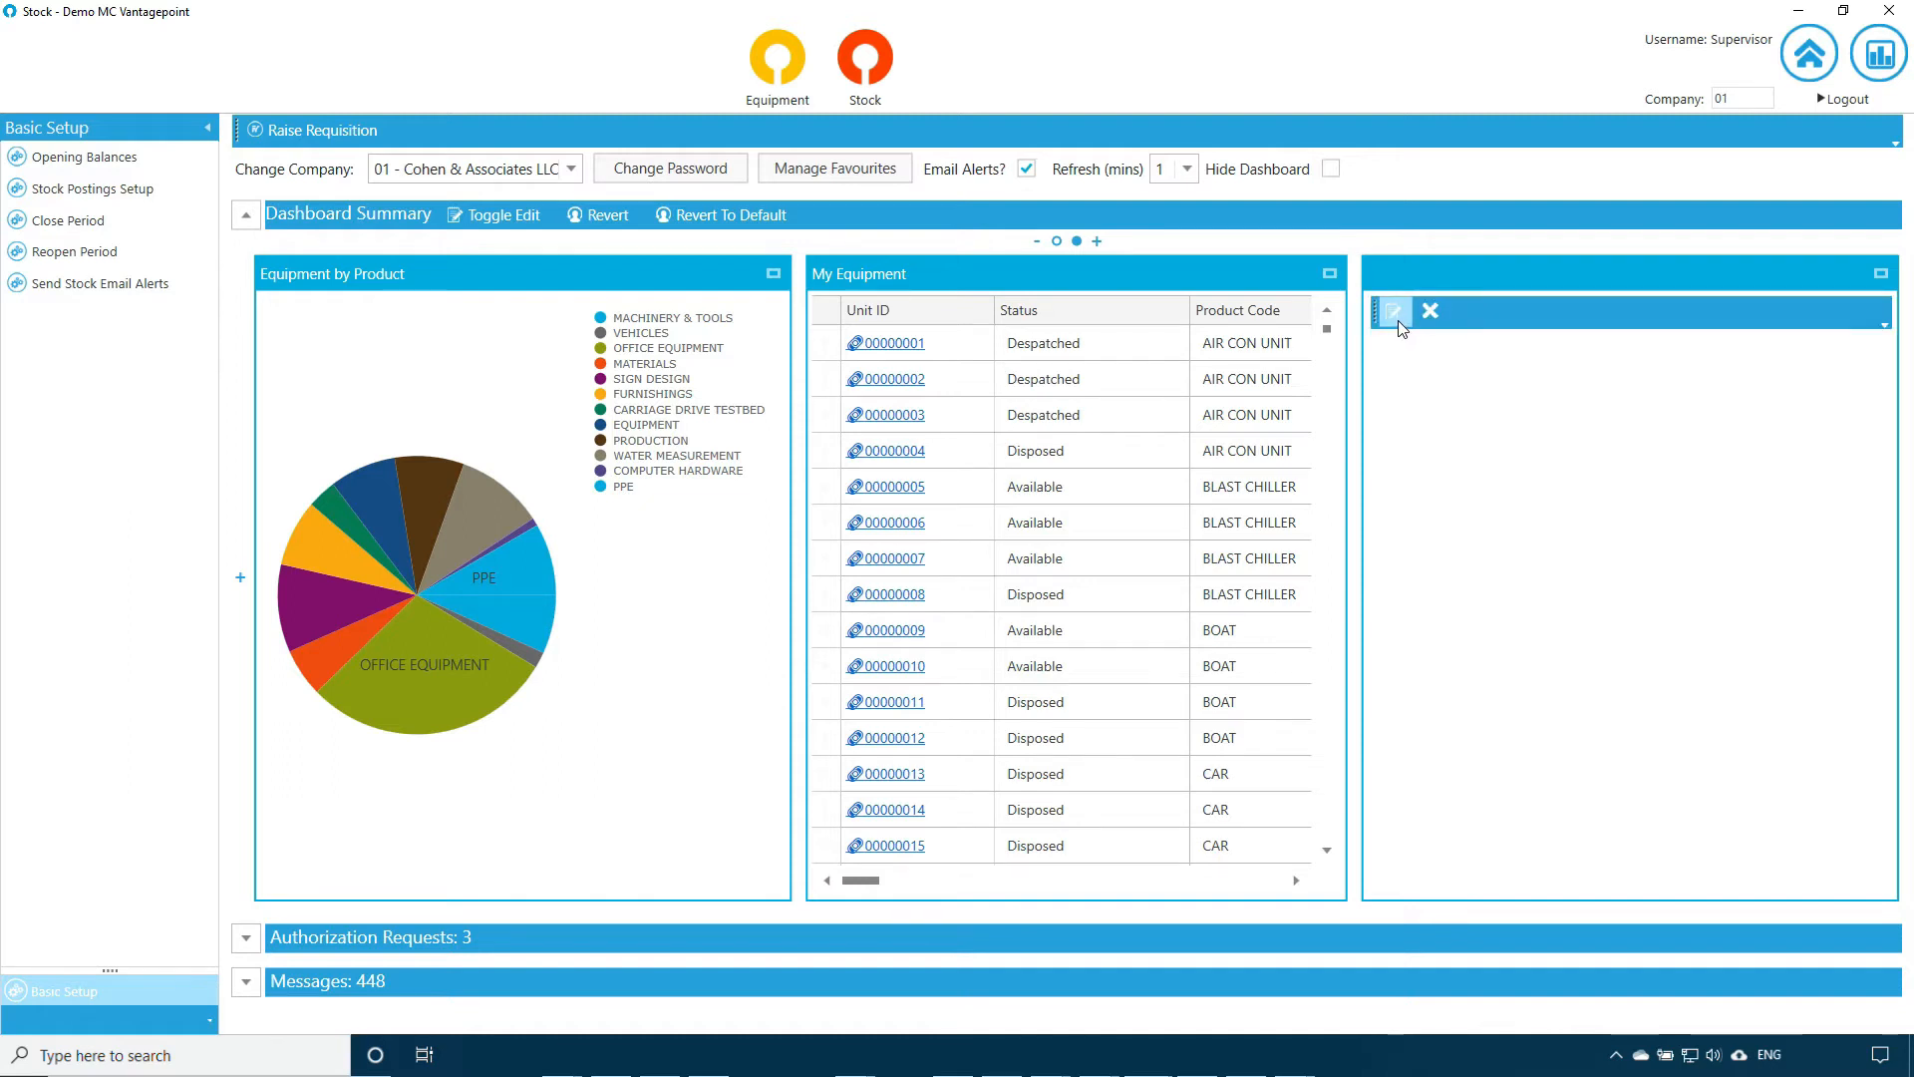
Step: Set the panel's source to Equipment as a List named 'Equipment' and begin adding a filter
{"action": "left_click", "coordinate": [1394, 311]}
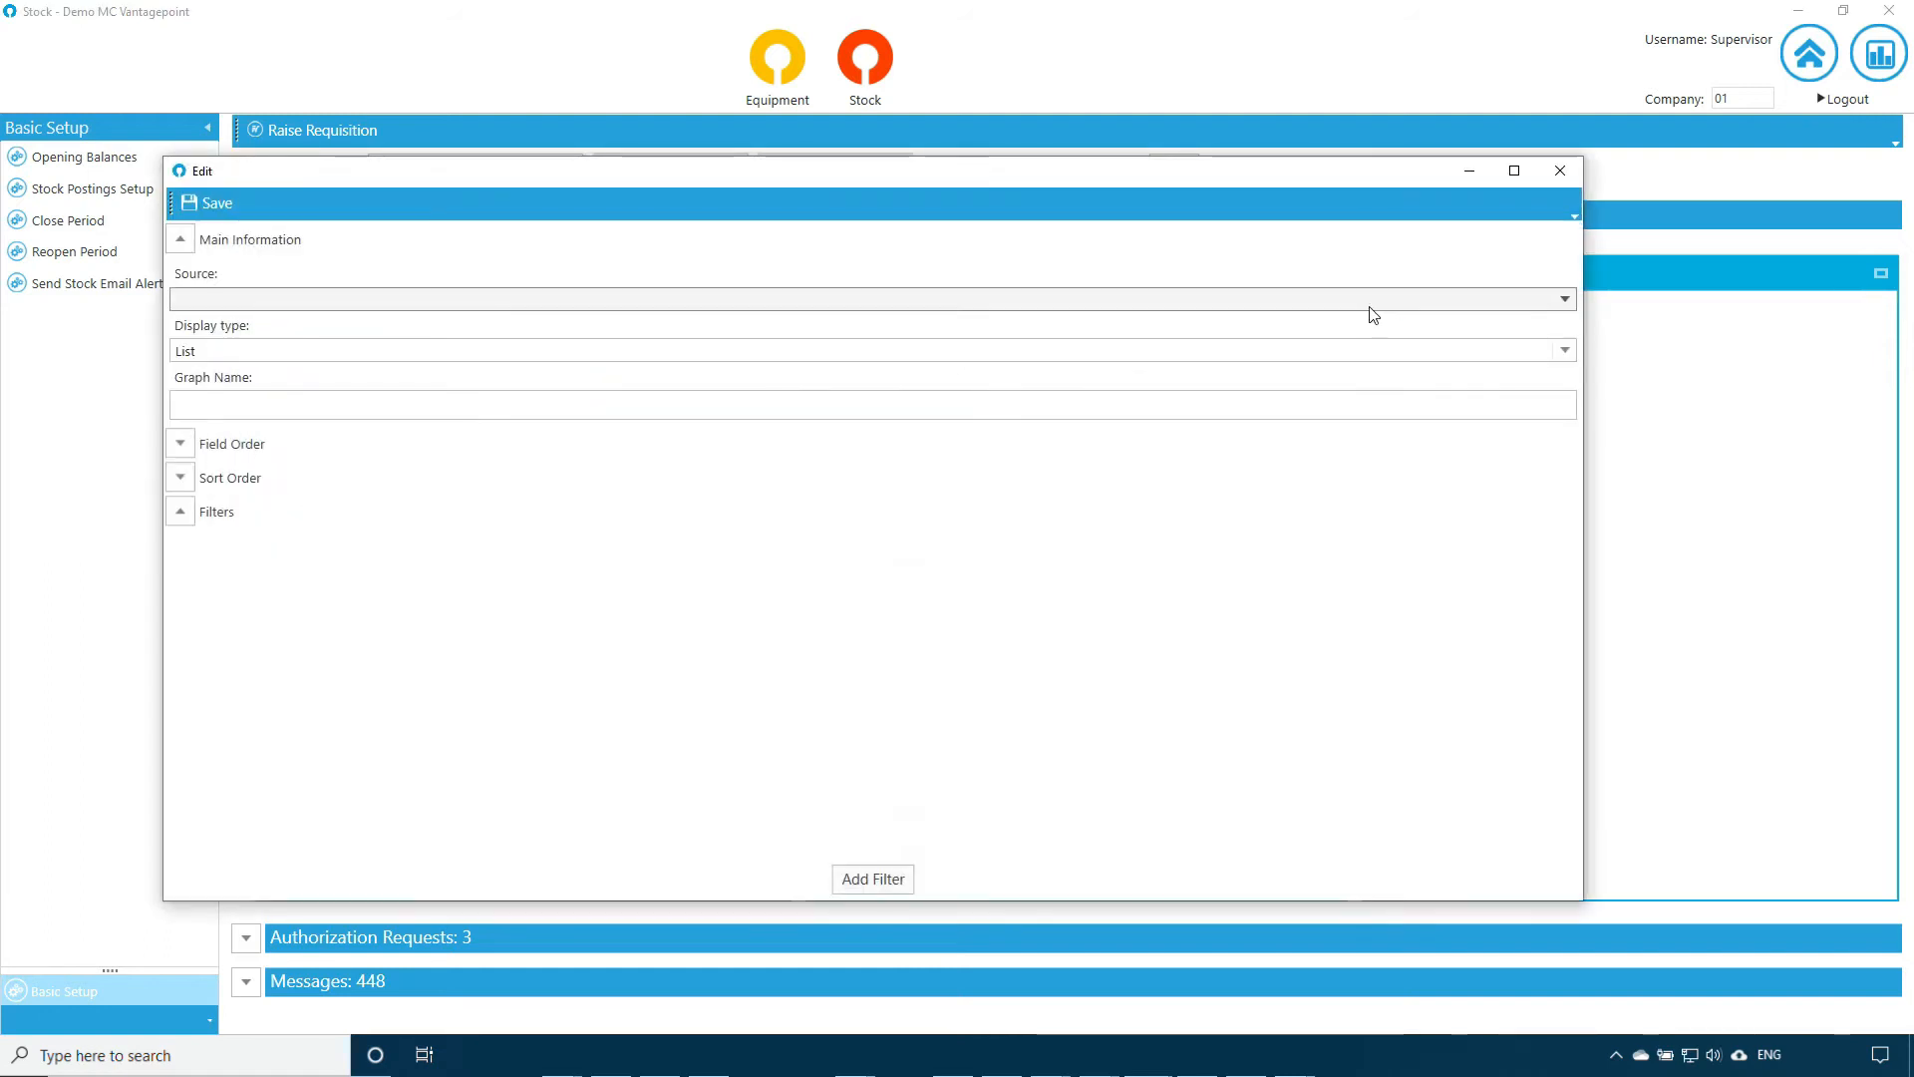
{"action": "left_click", "coordinate": [1563, 299]}
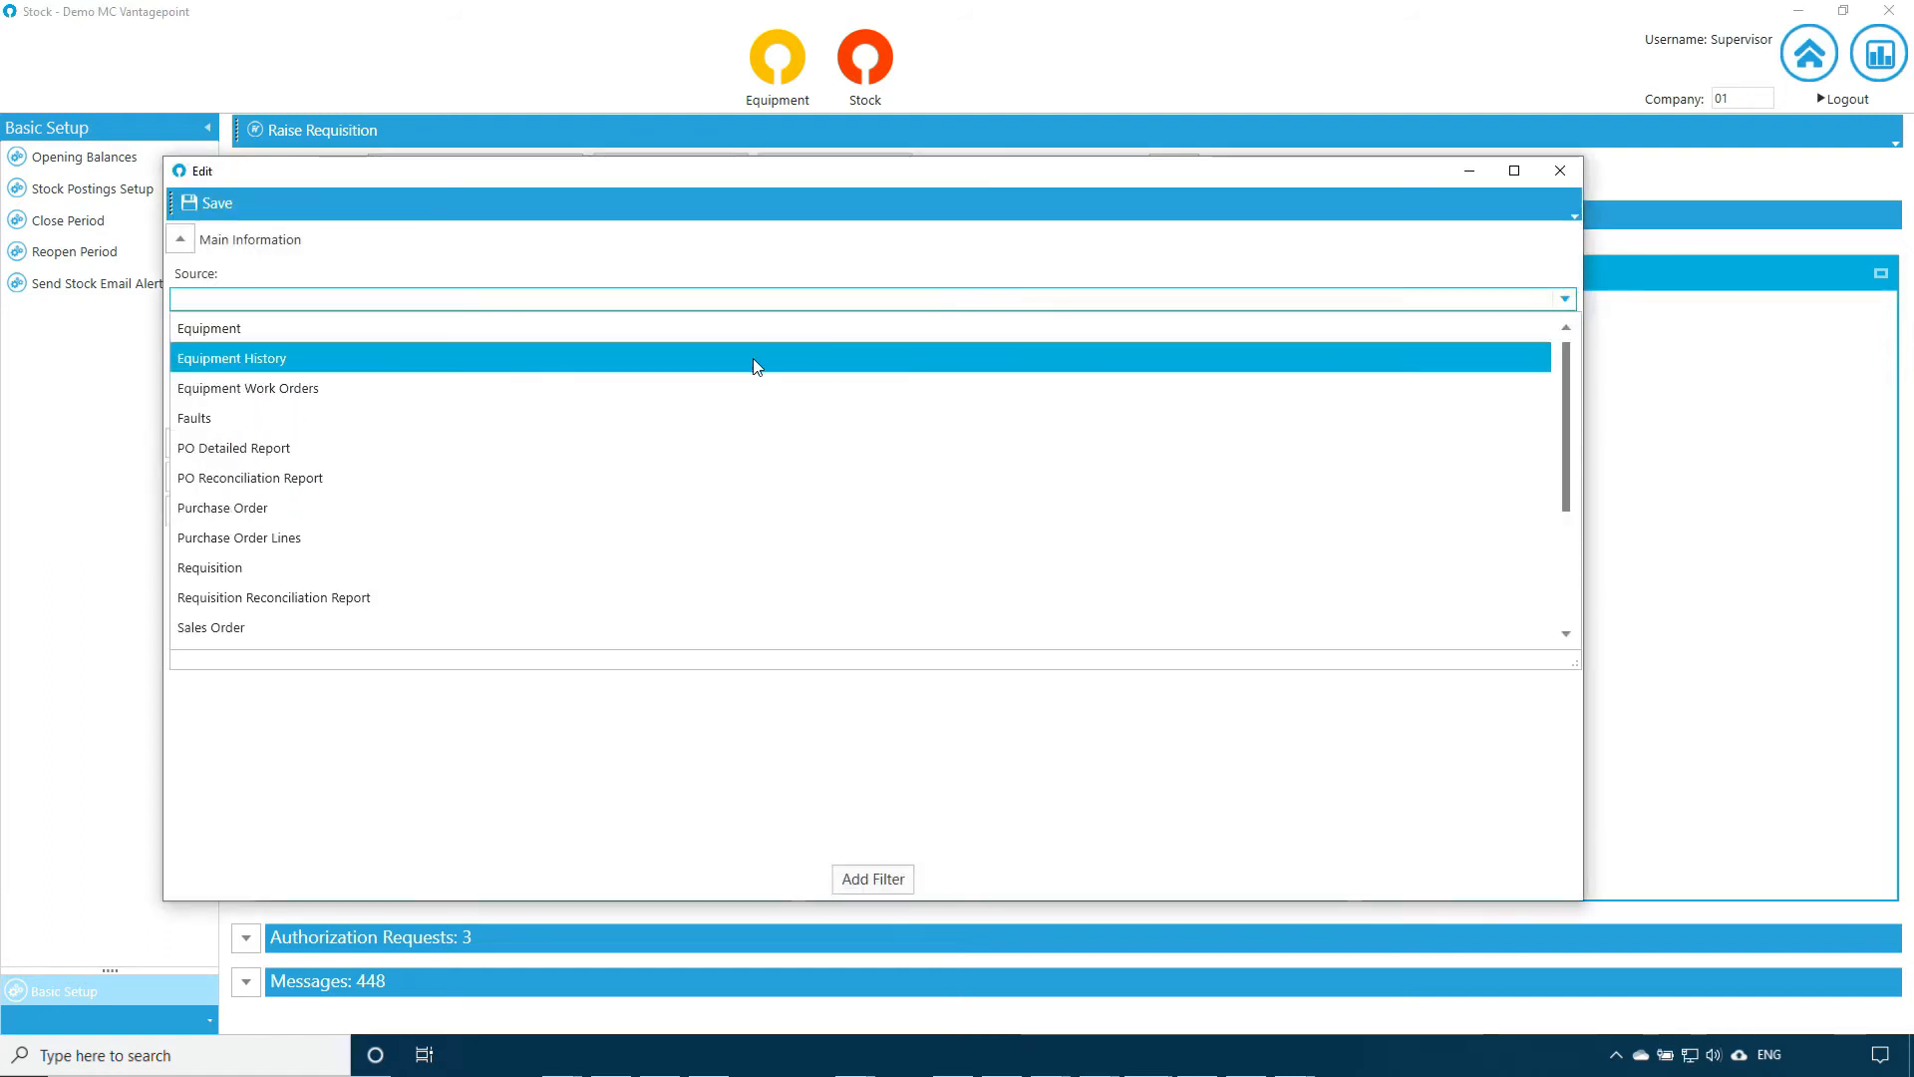
{"action": "left_click", "coordinate": [208, 327]}
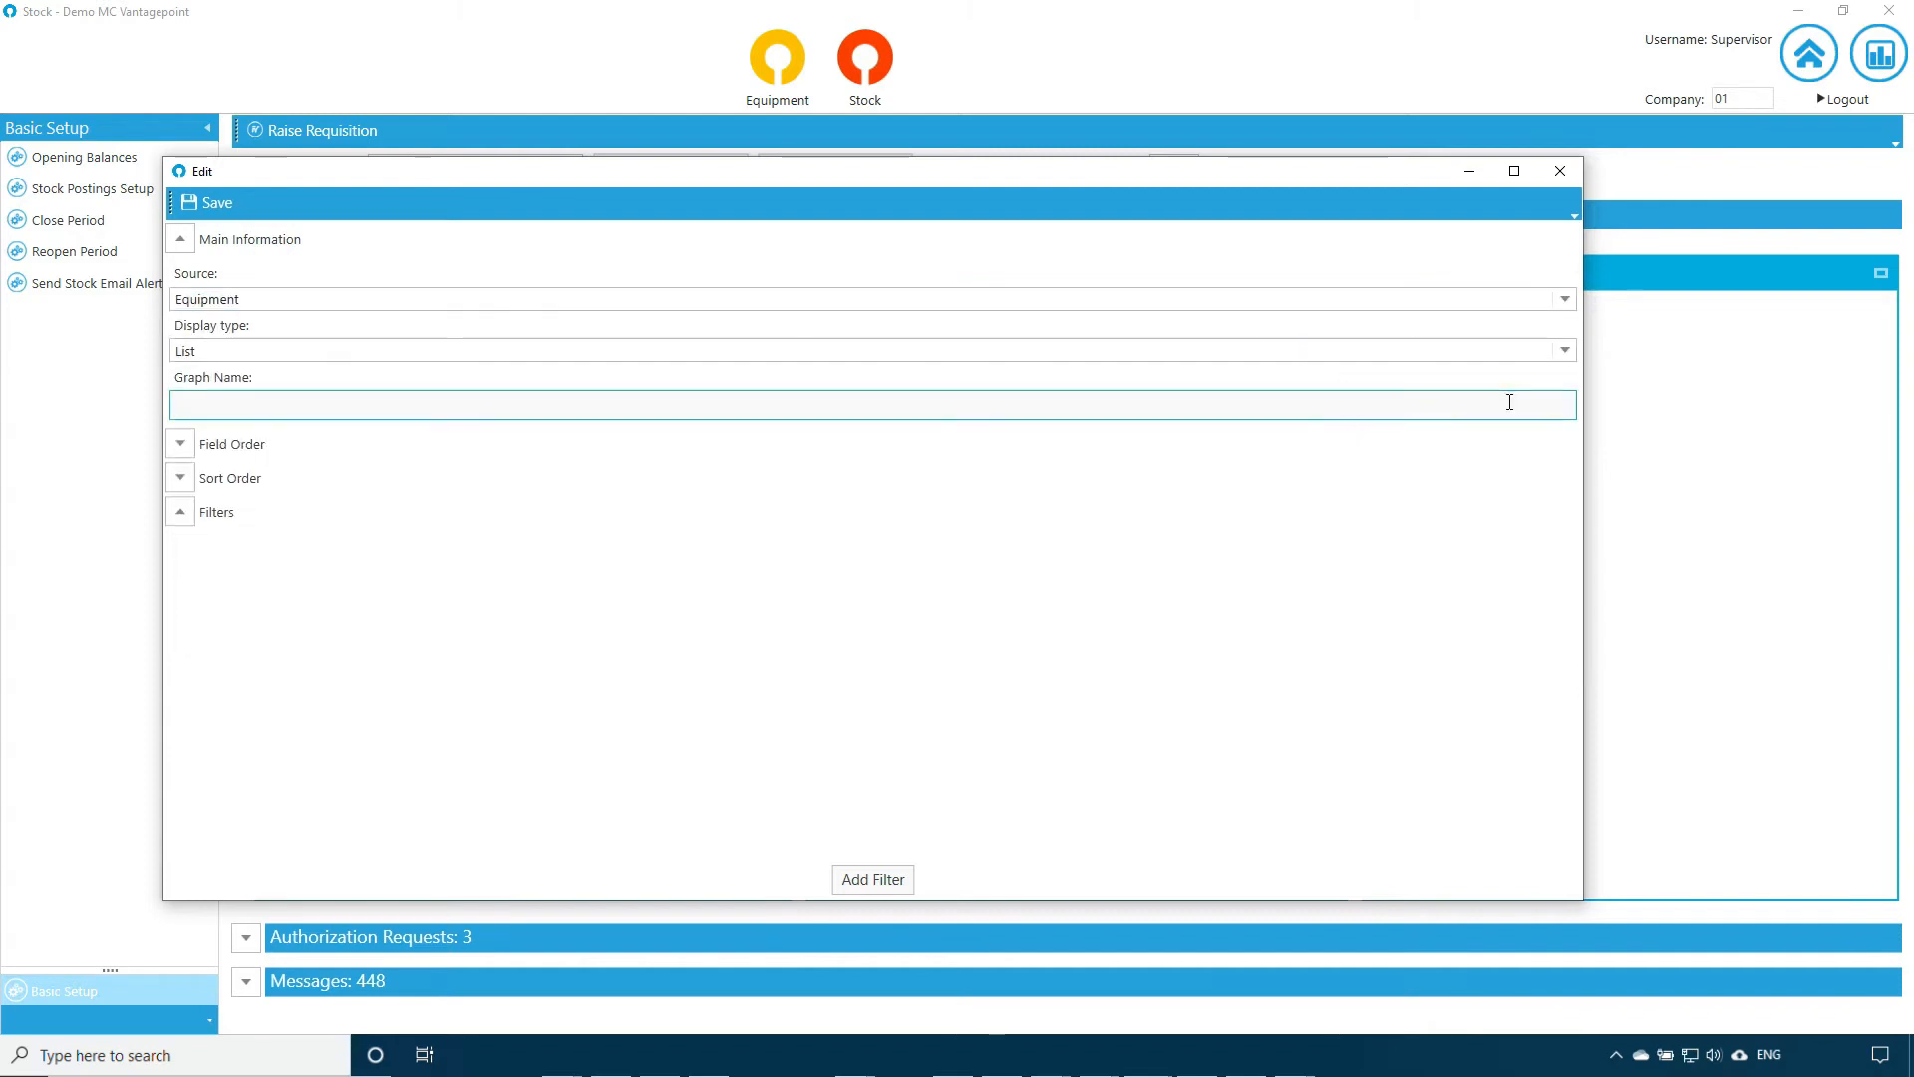
{"action": "type", "text": "Equip"}
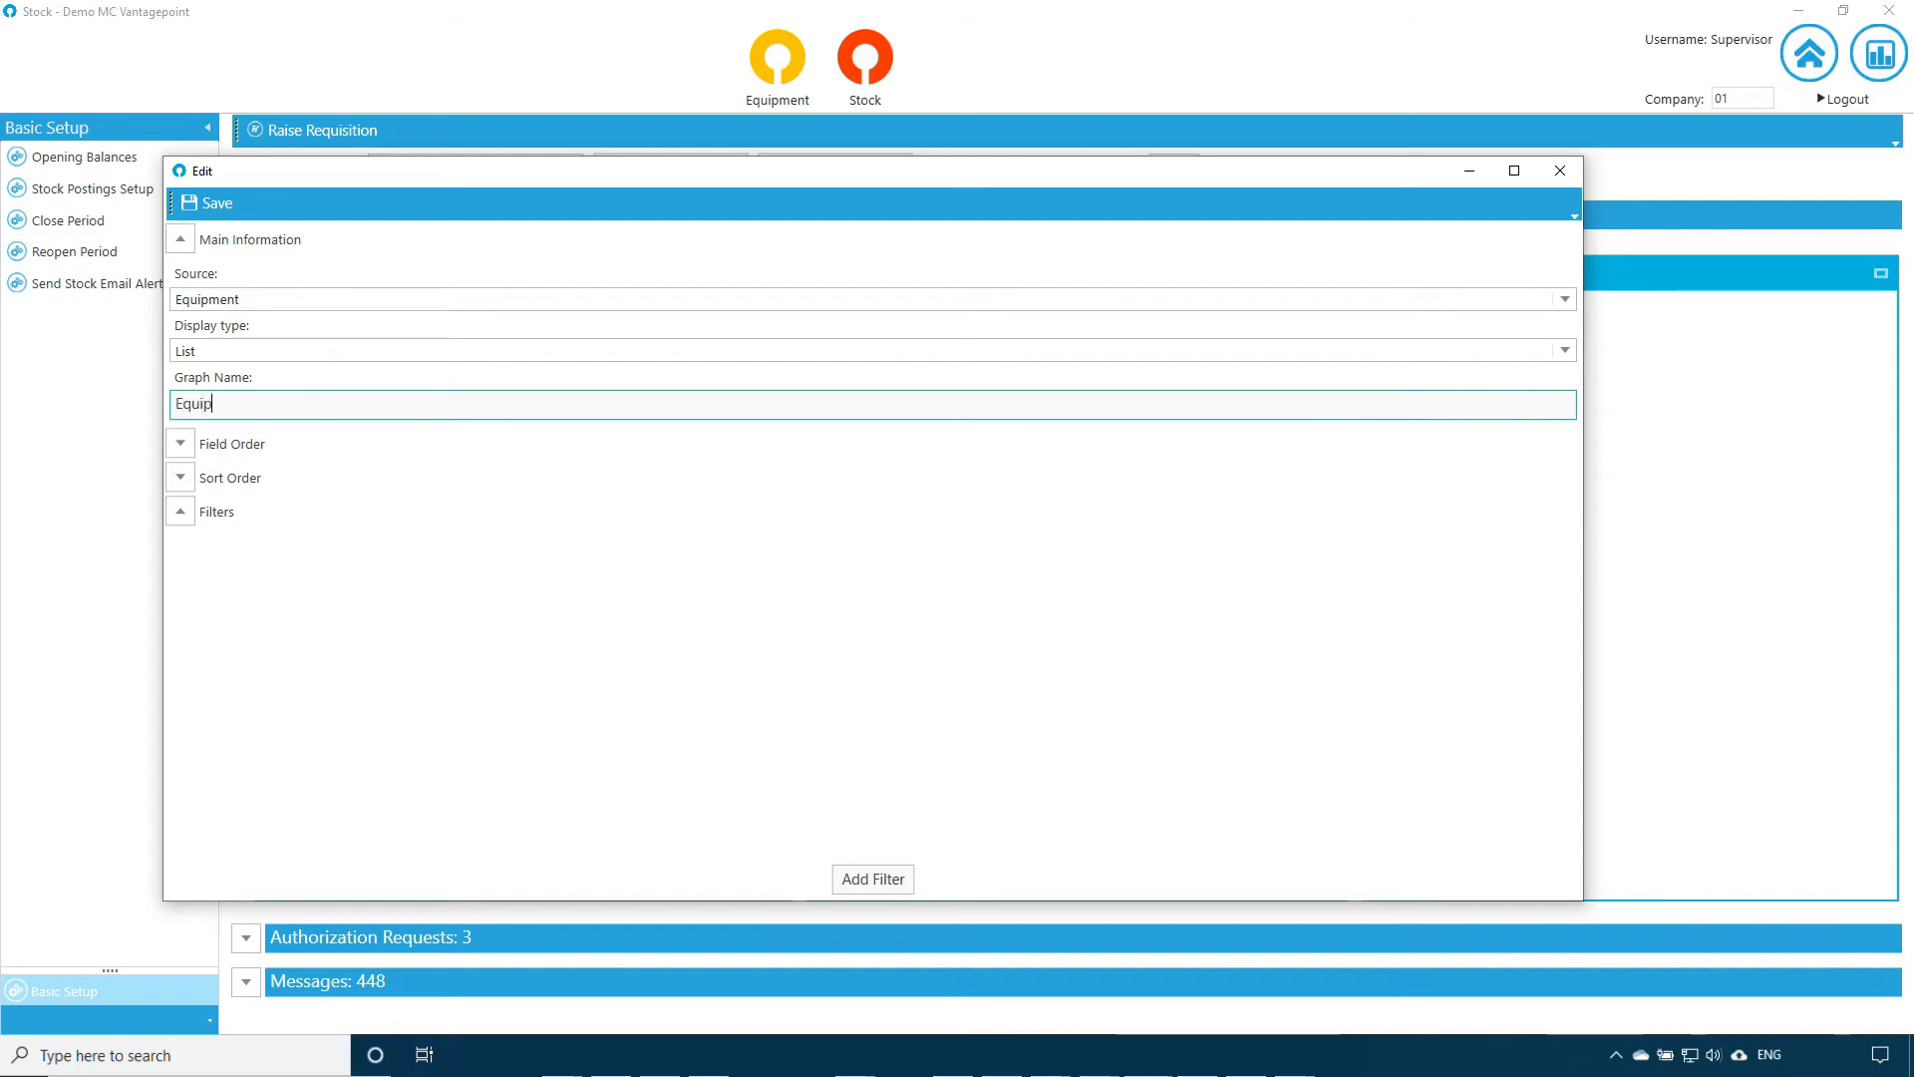
{"action": "type", "text": "ment"}
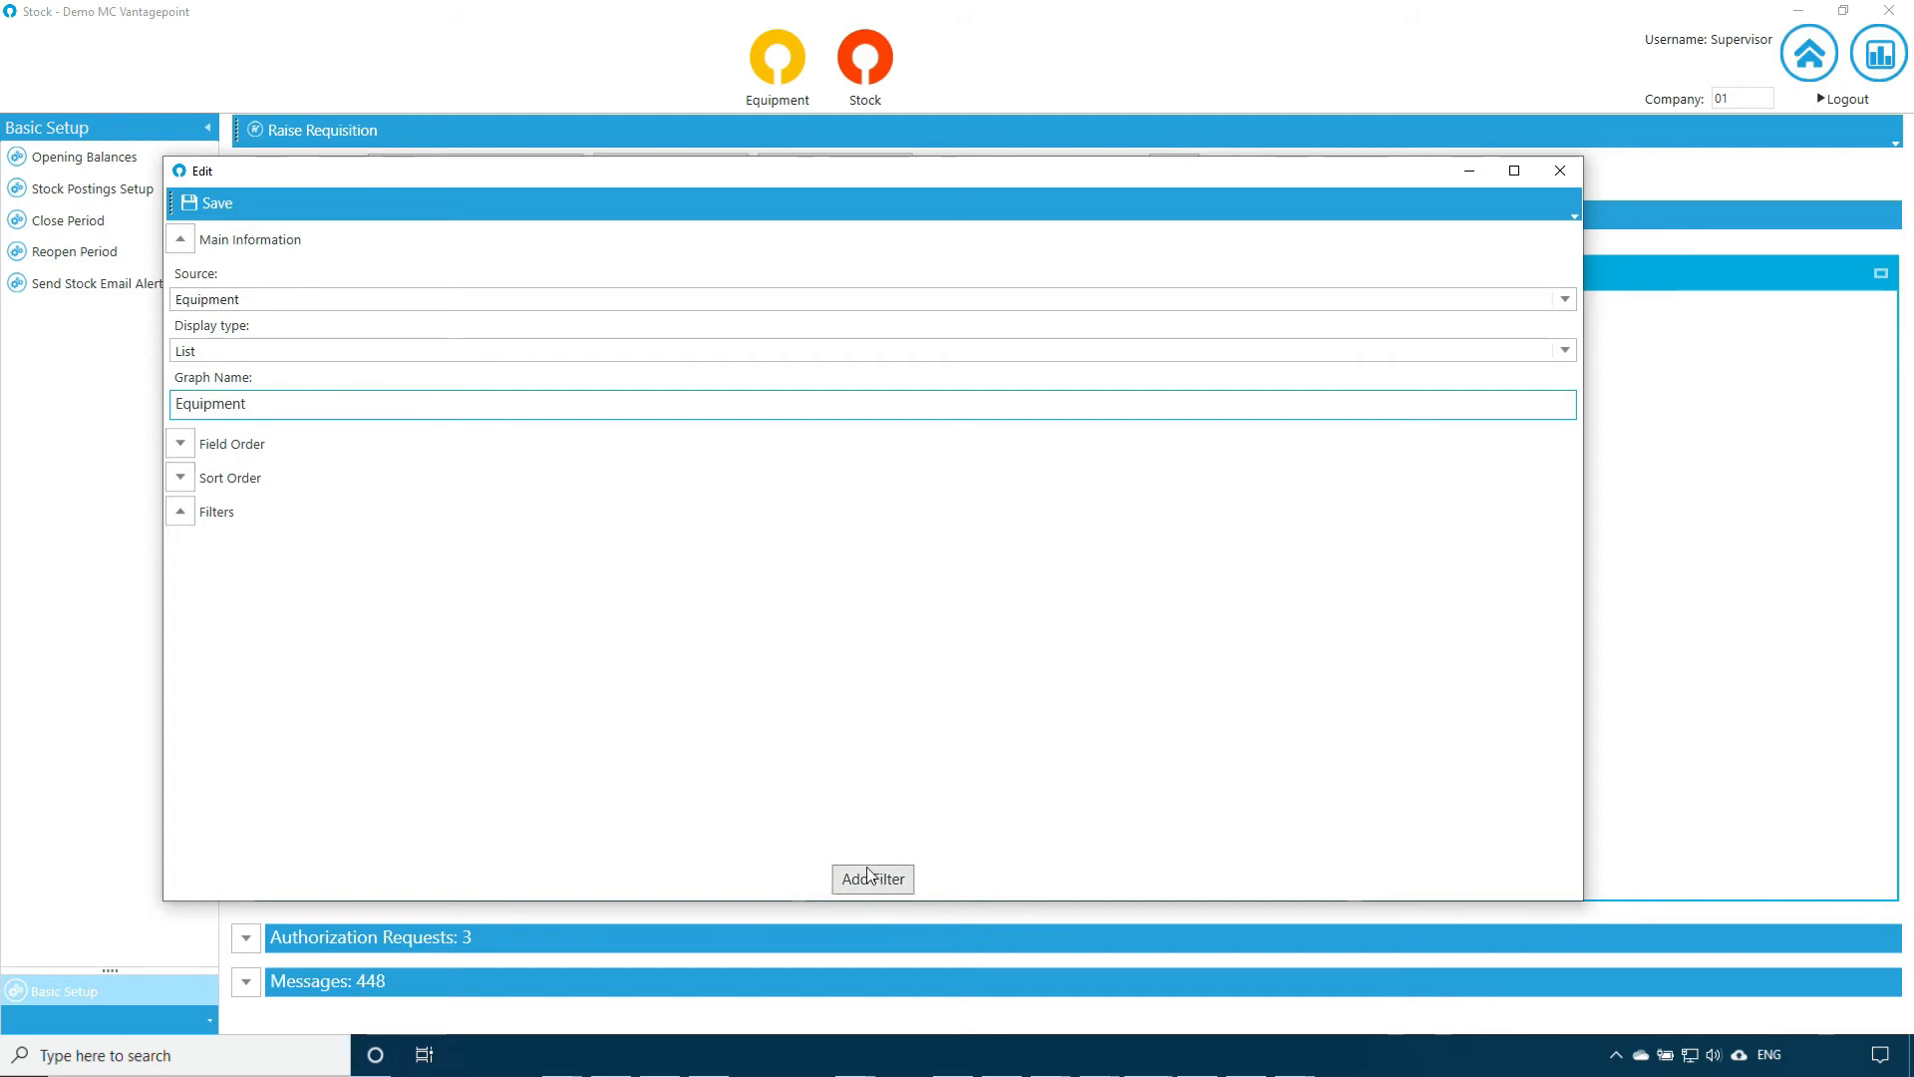
{"action": "left_click", "coordinate": [208, 203]}
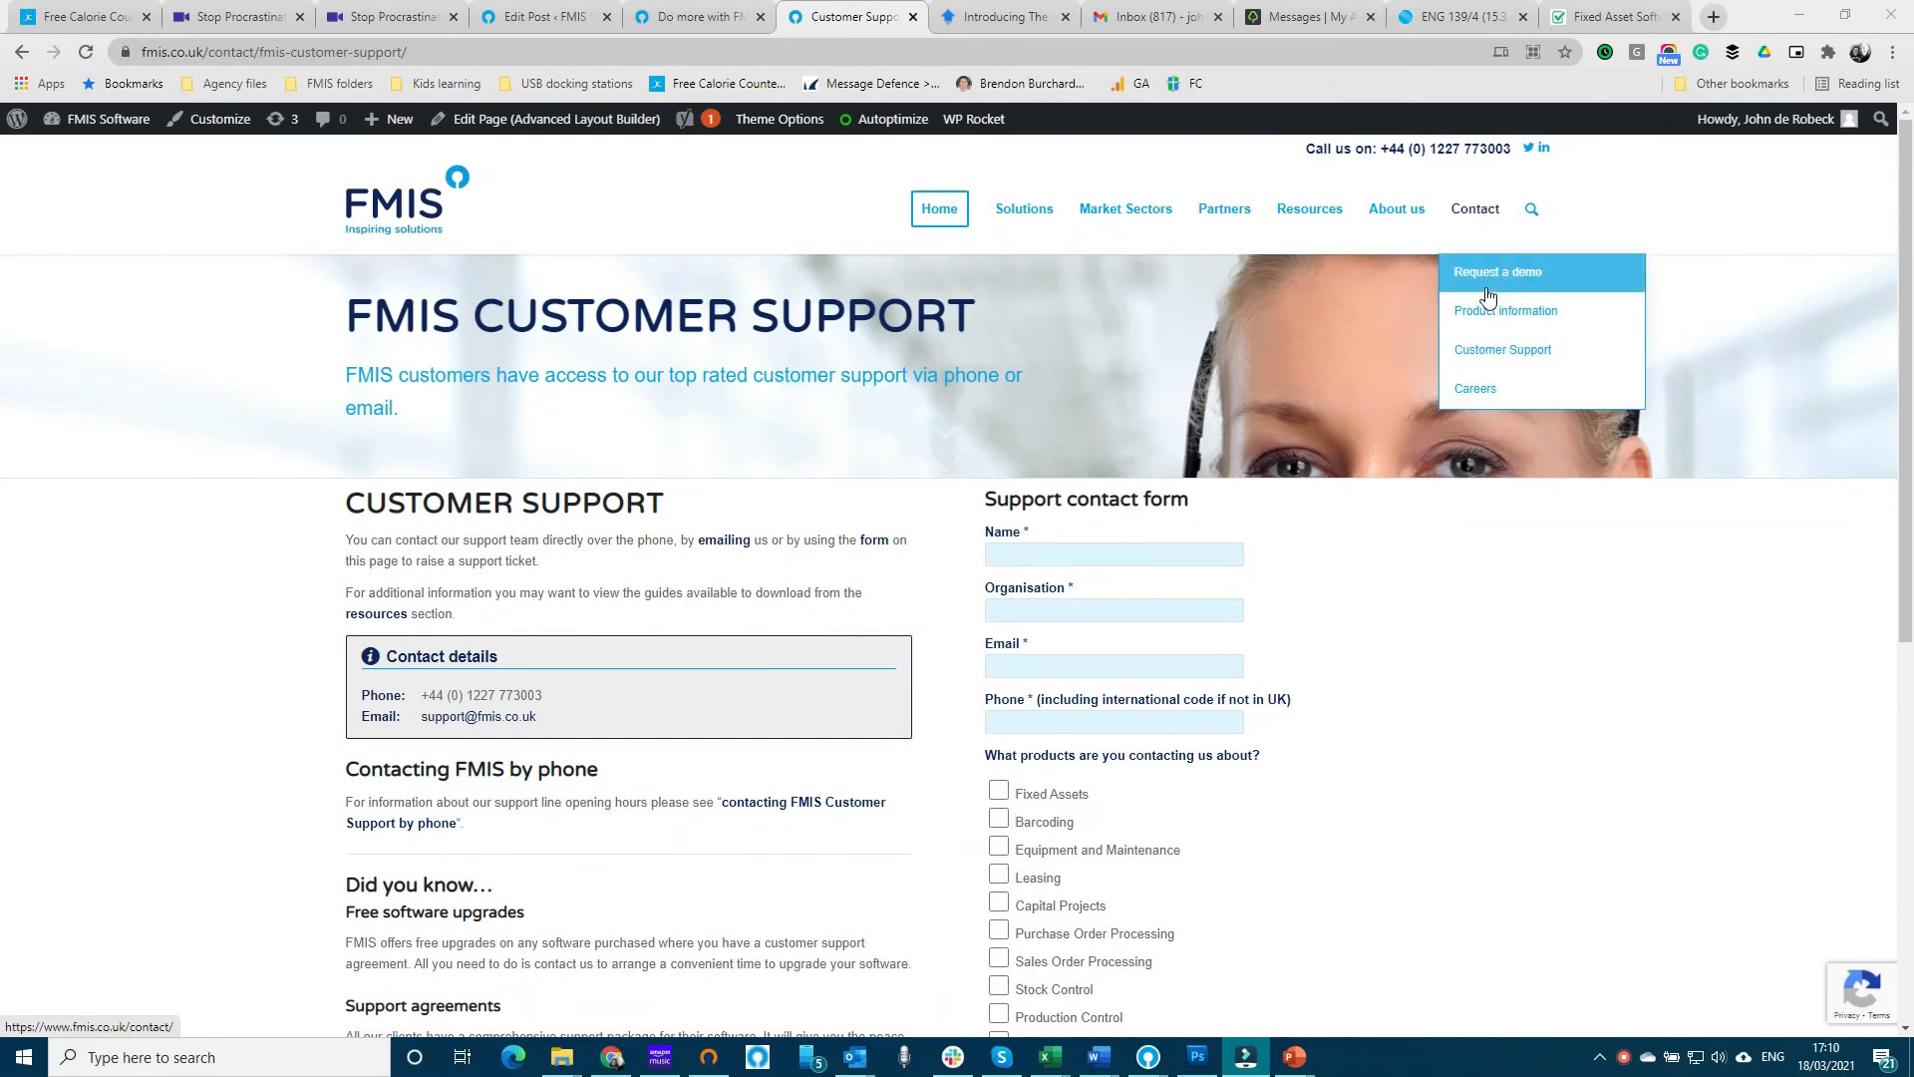
{"action": "mouse_move", "coordinate": [1482, 355]}
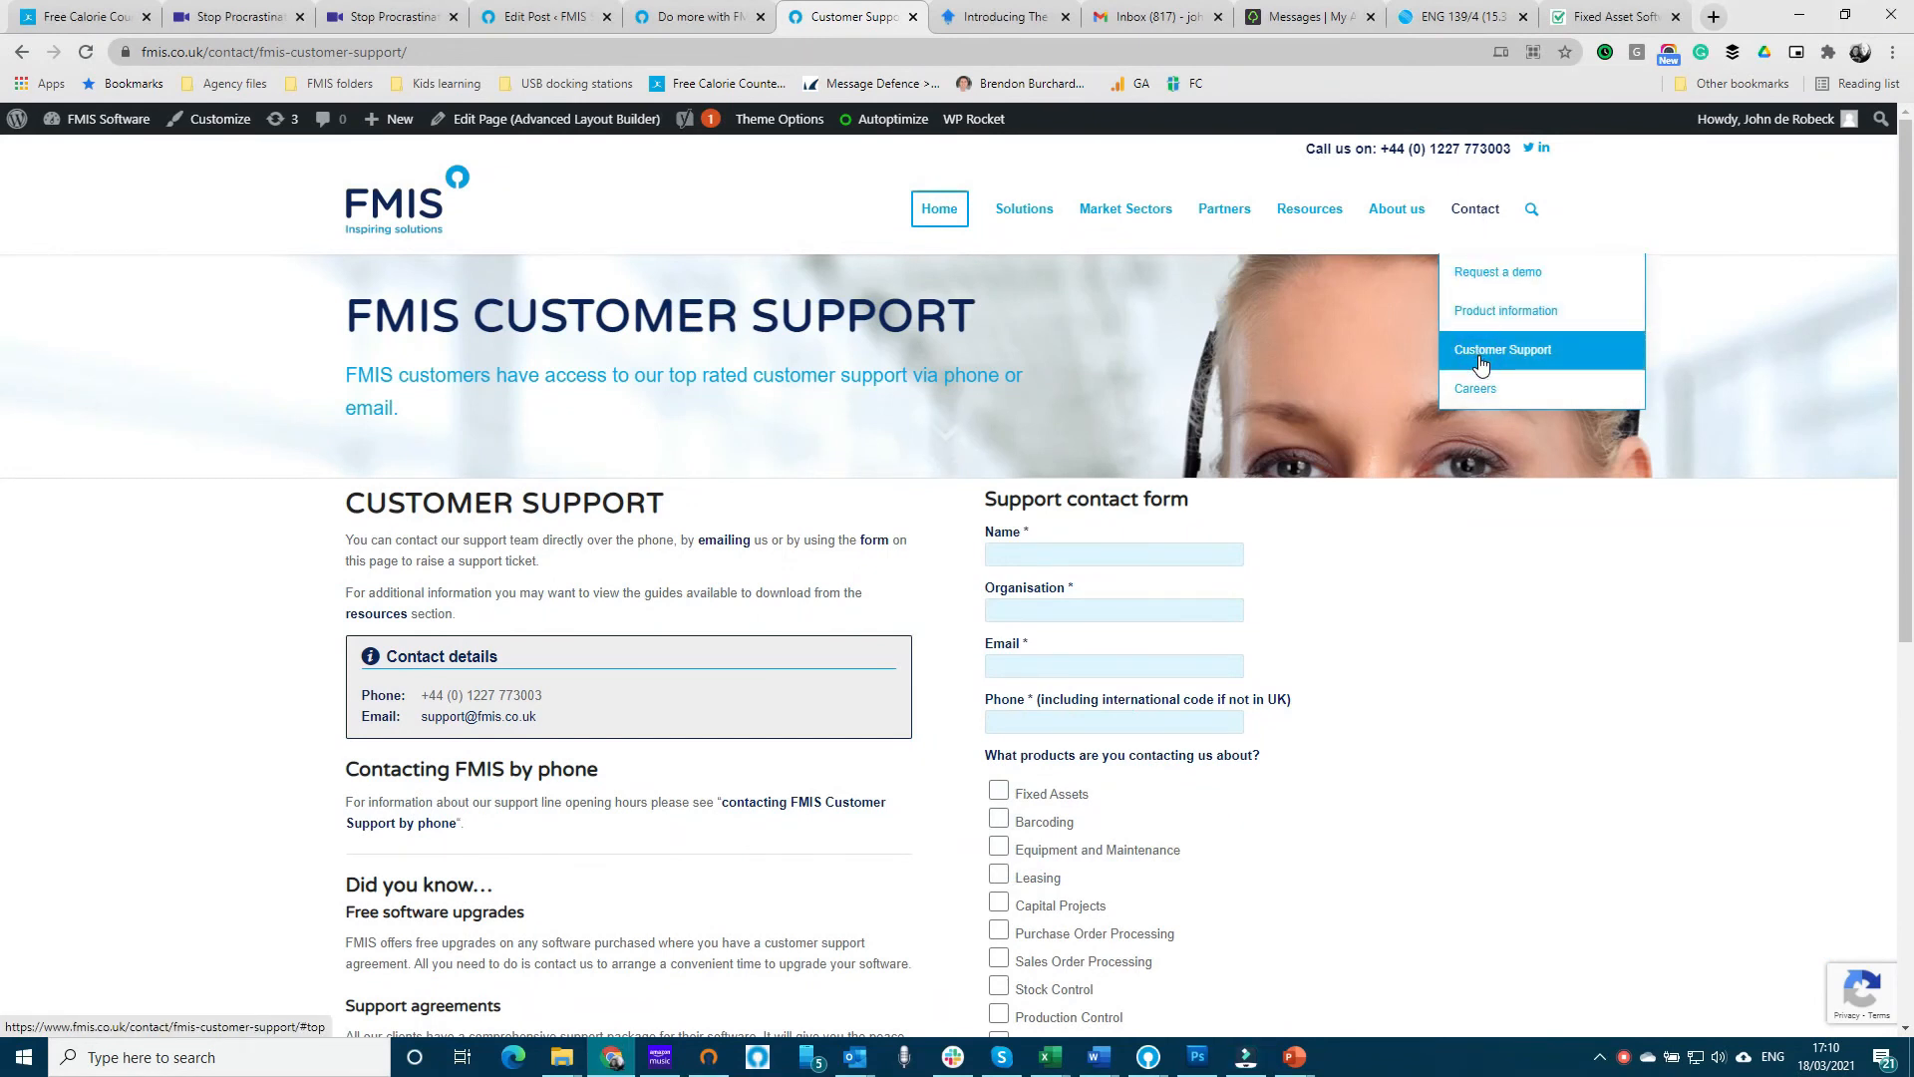